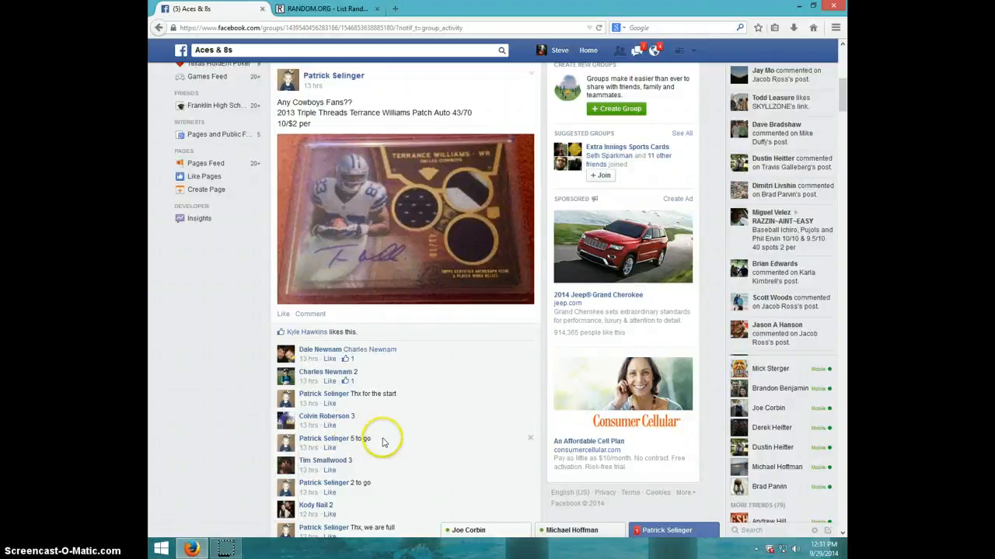
mouse_move(423, 233)
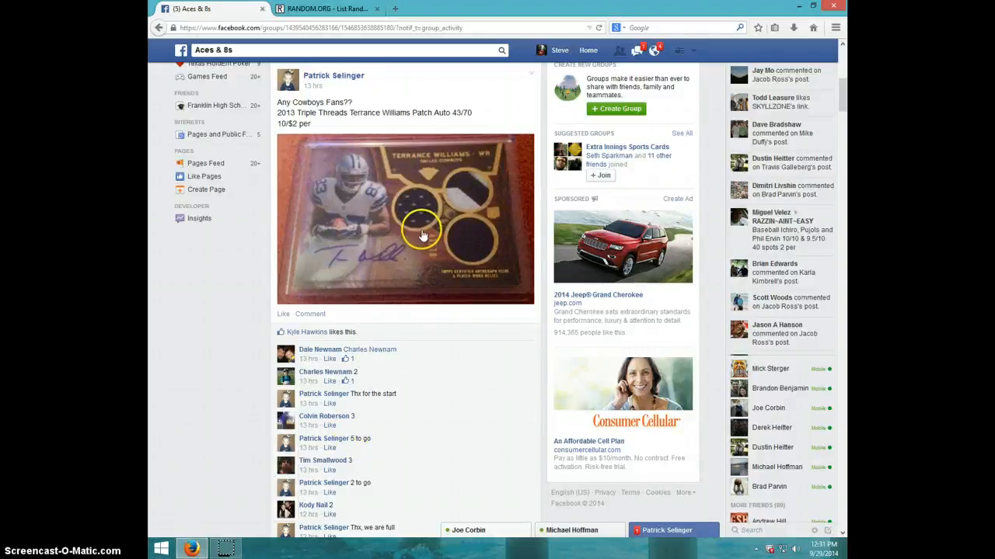
mouse_move(435, 266)
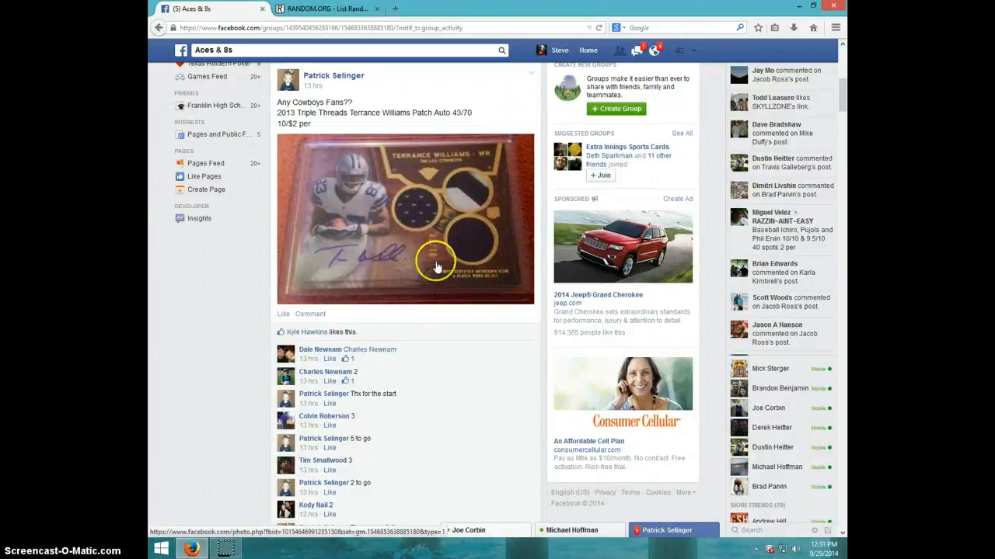
- Post a 'LIVE' comment under the name list on the card-break post
scroll(down, 3)
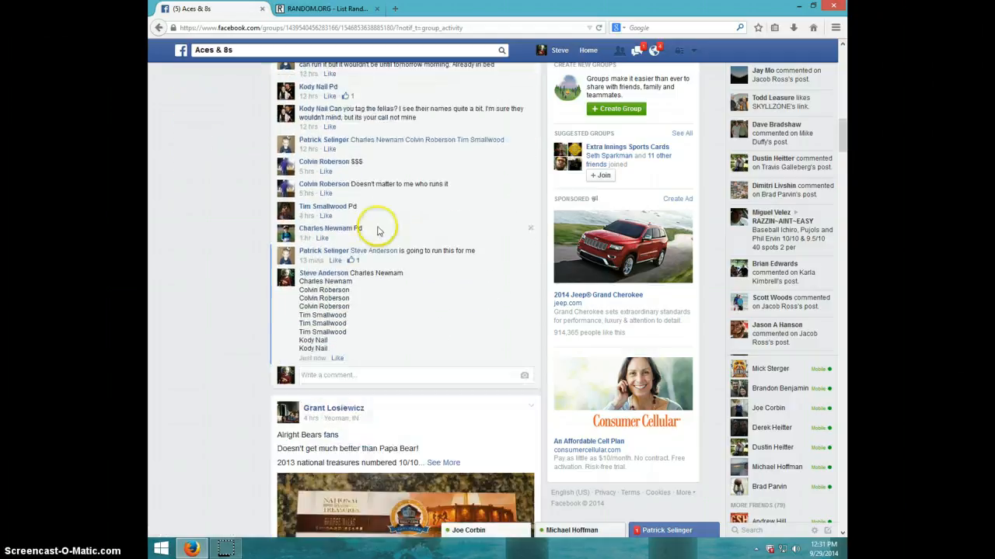
mouse_move(314, 366)
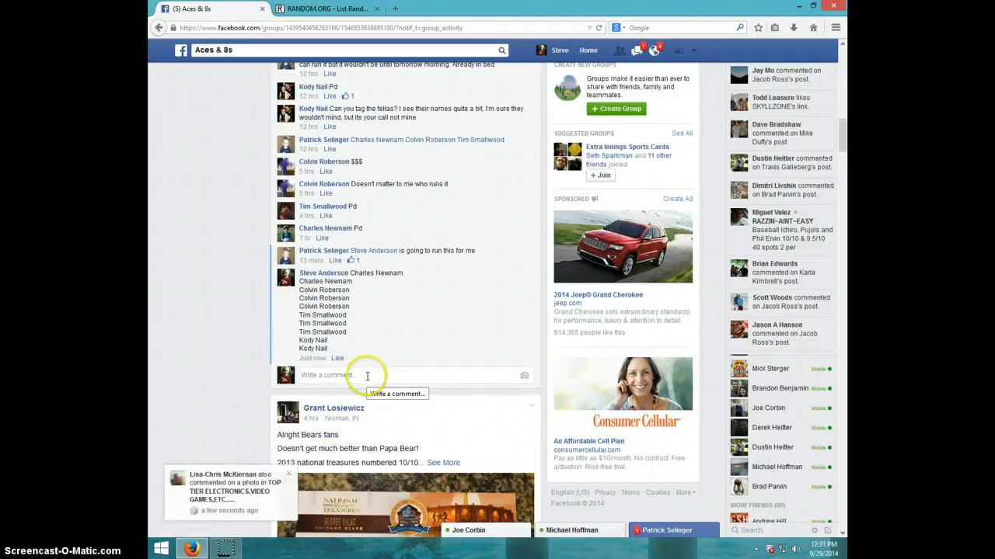
text(LIVE)
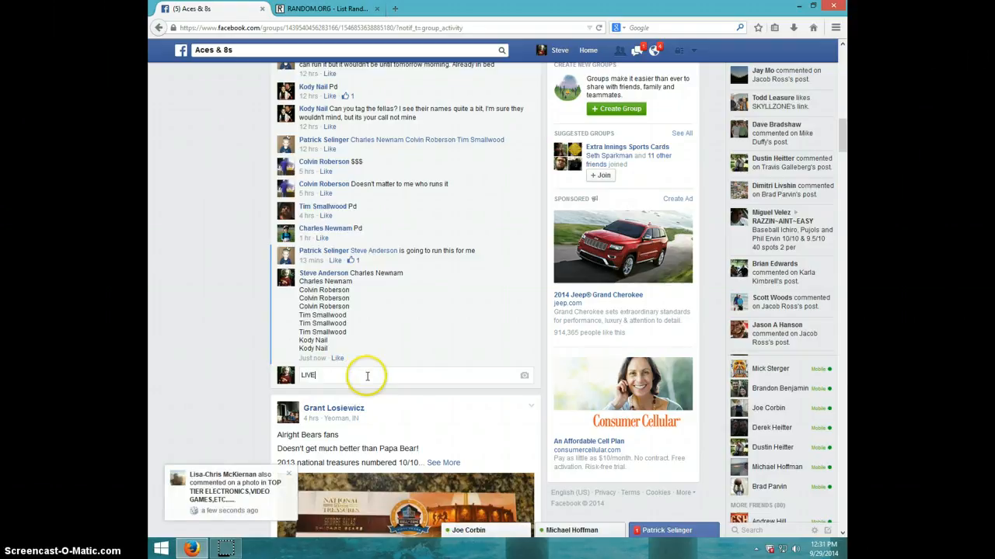
key(Return)
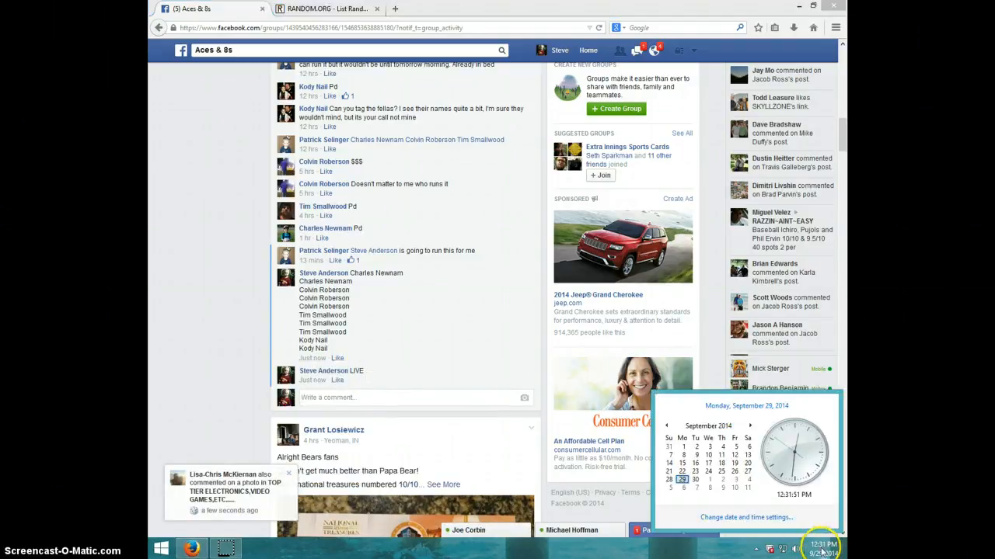
- Submit the ten-name list on RANDOM.ORG for its first randomization
click(326, 10)
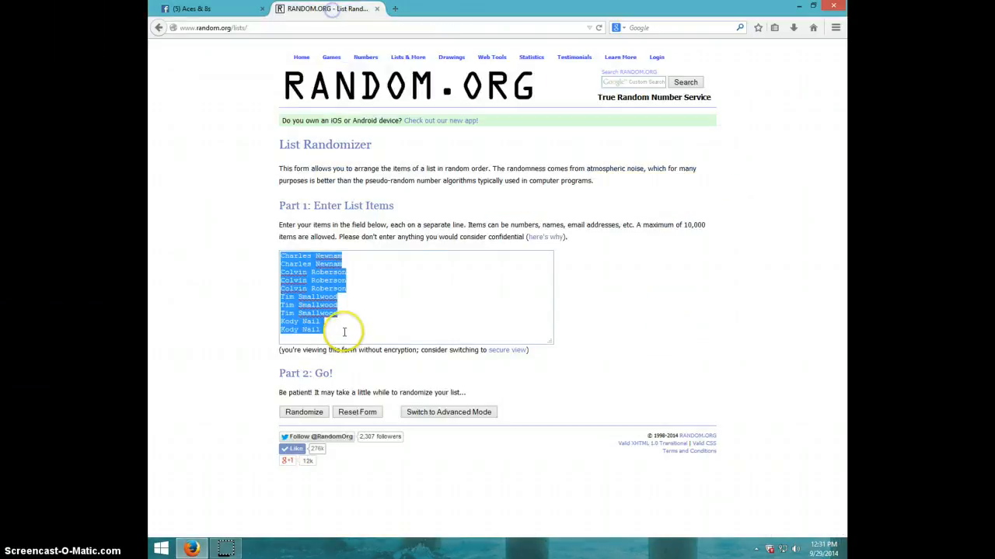
click(327, 330)
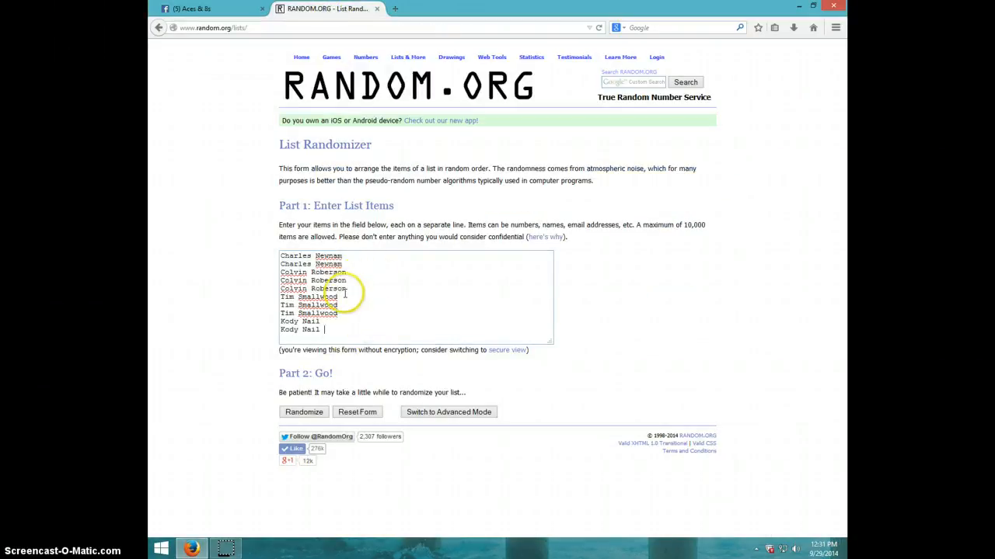
mouse_move(392, 360)
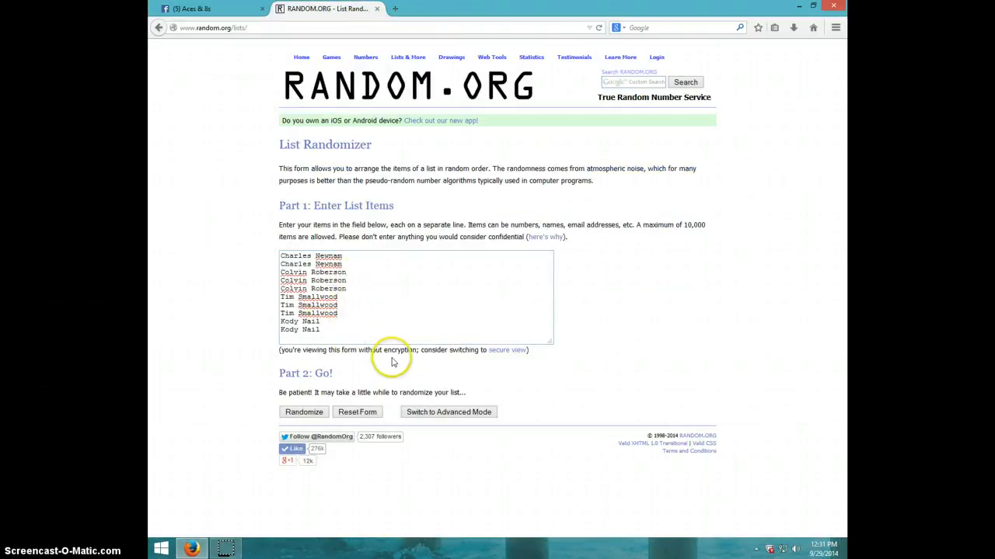
mouse_move(789, 503)
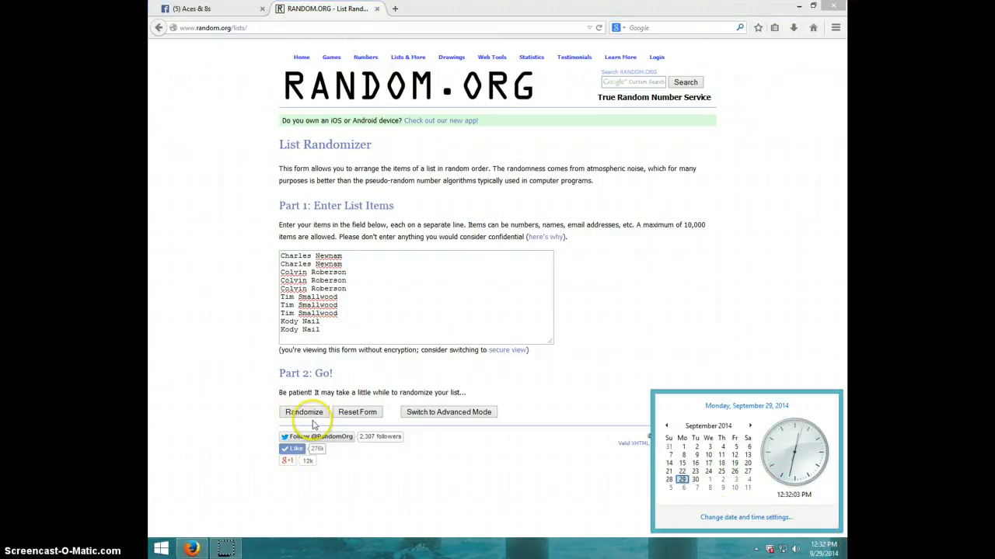
click(303, 412)
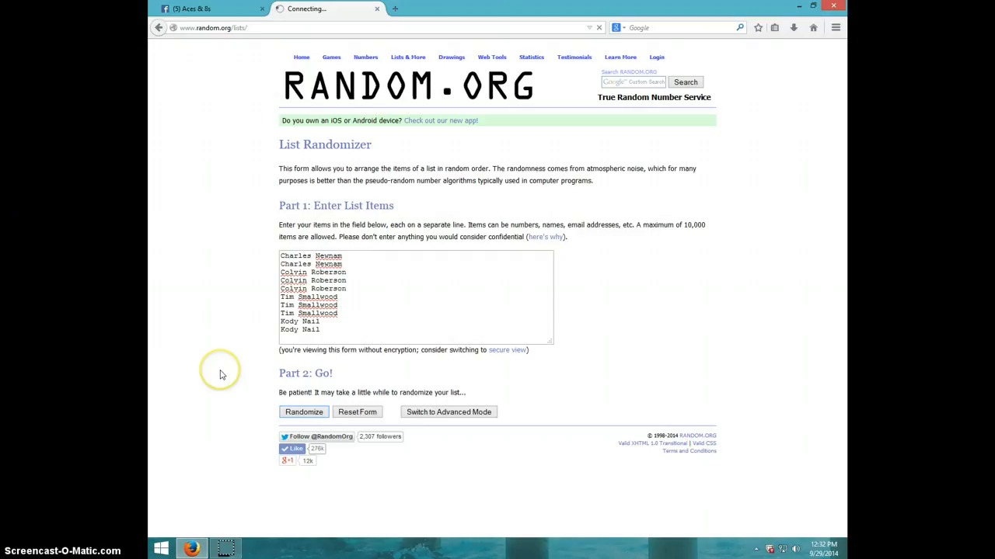
mouse_move(208, 357)
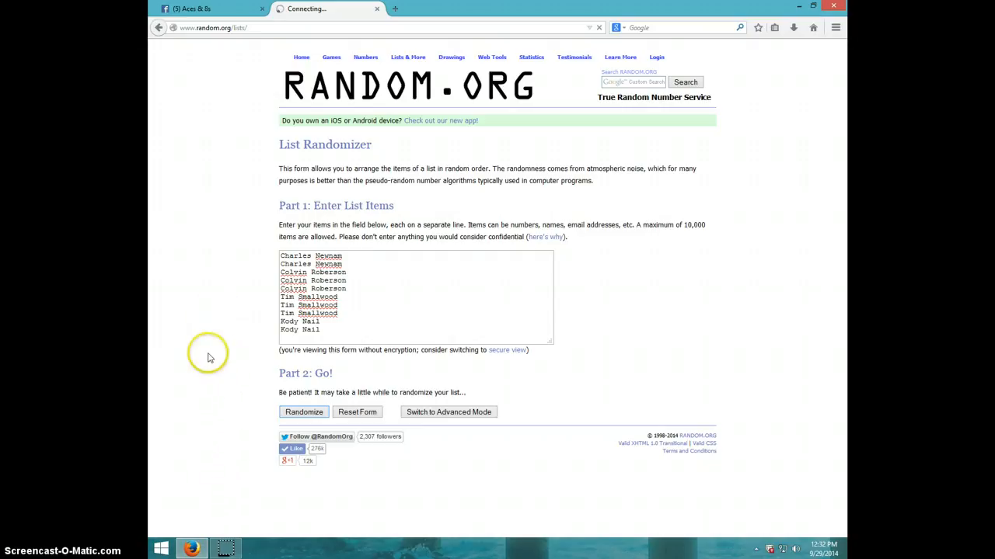
mouse_move(211, 348)
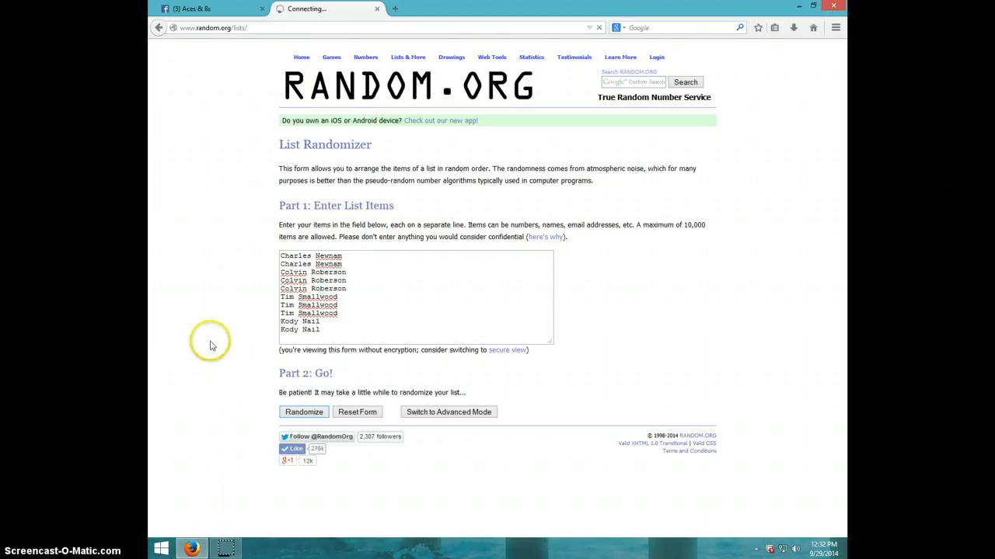
mouse_move(217, 364)
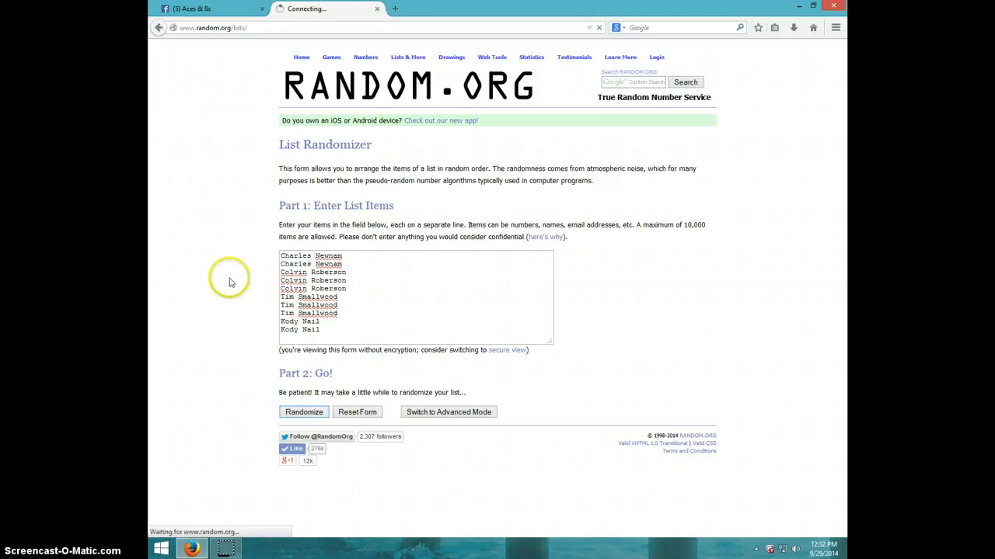
- Reshuffle the name list with Again until the page reports 2 randomizations
click(303, 412)
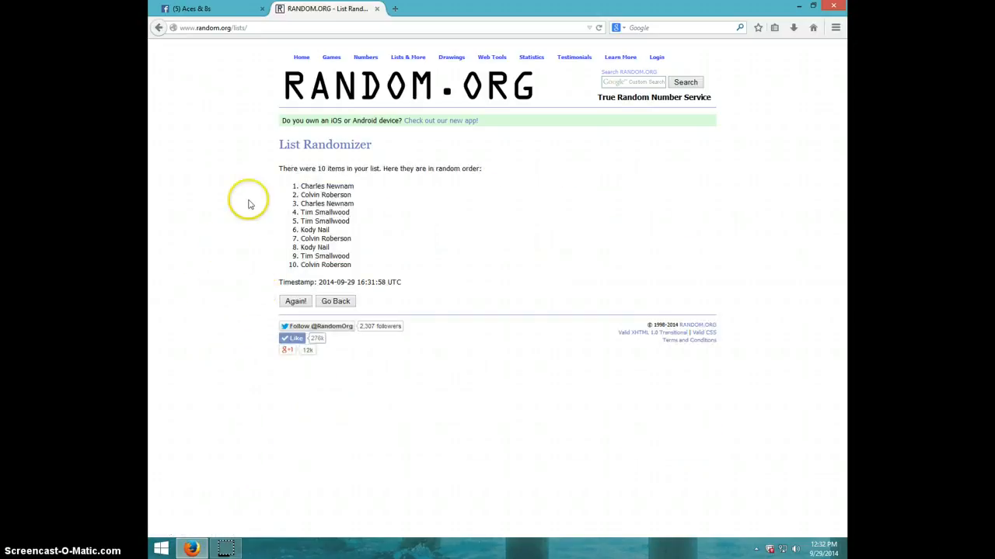
mouse_move(295, 301)
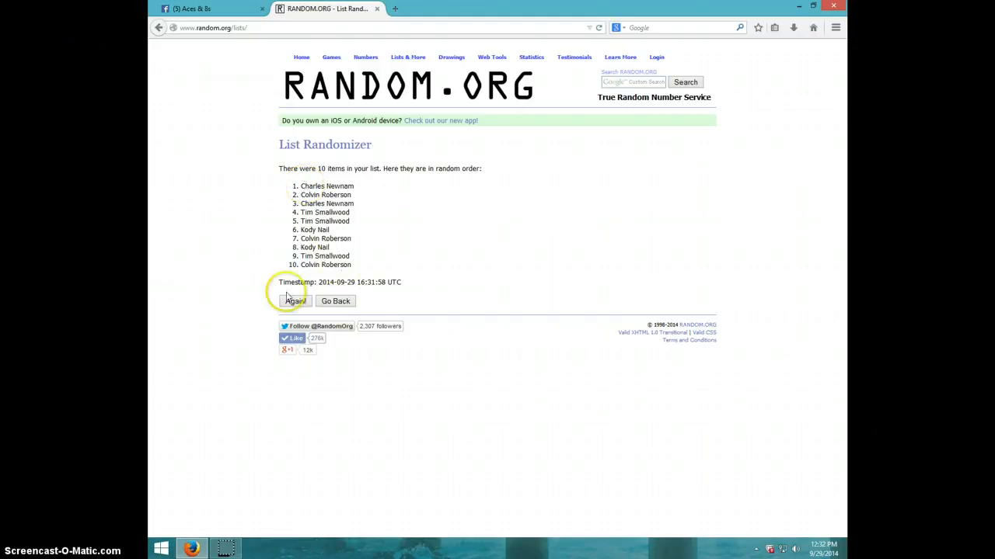
click(296, 302)
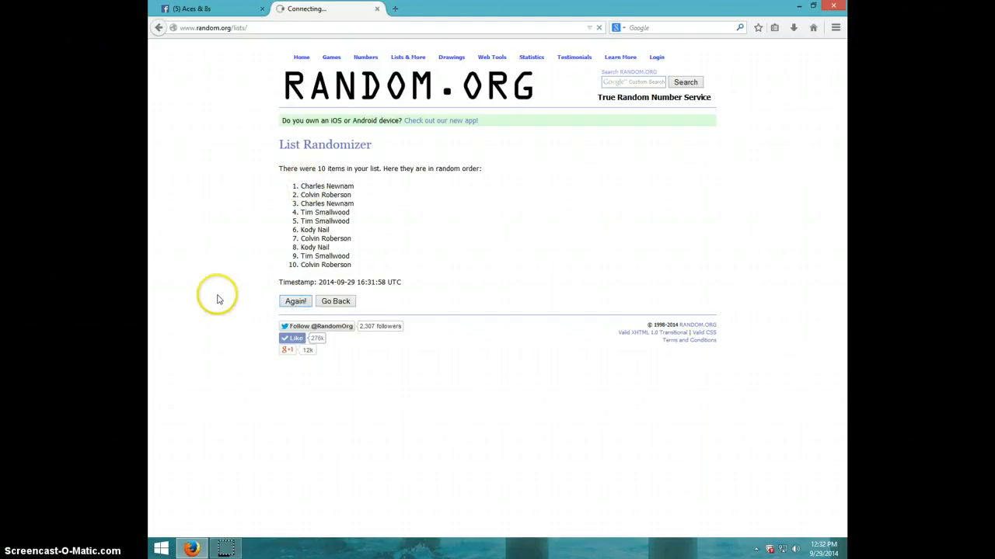
mouse_move(221, 324)
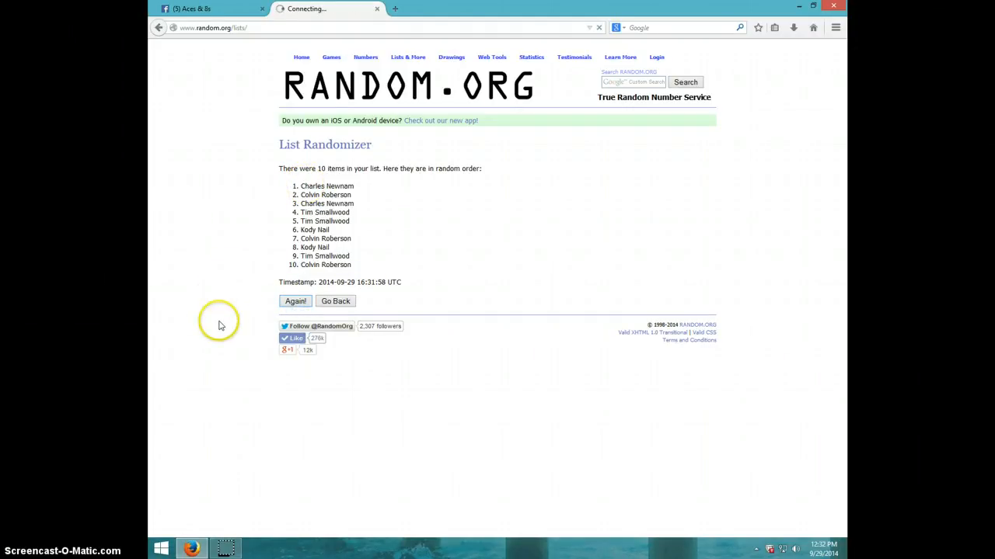
mouse_move(199, 214)
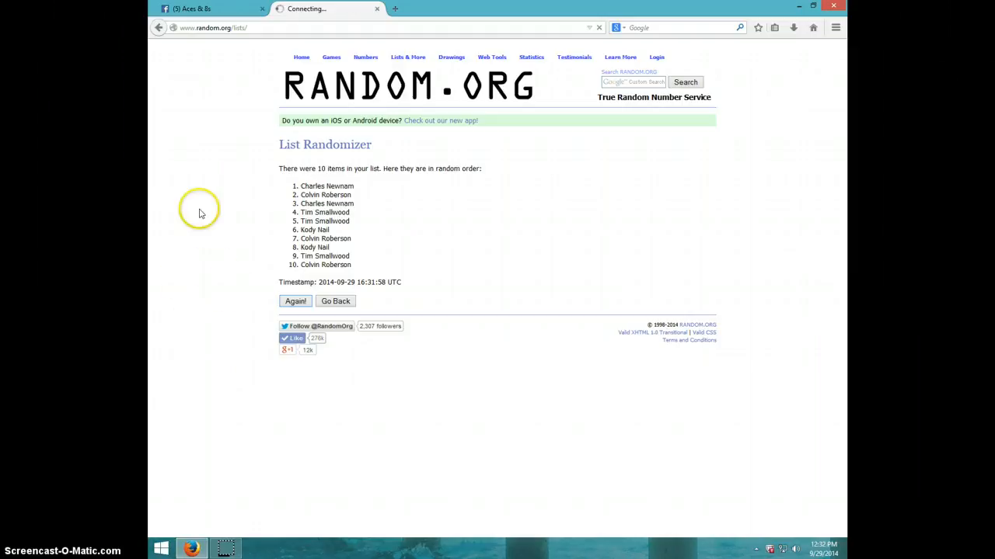
mouse_move(240, 249)
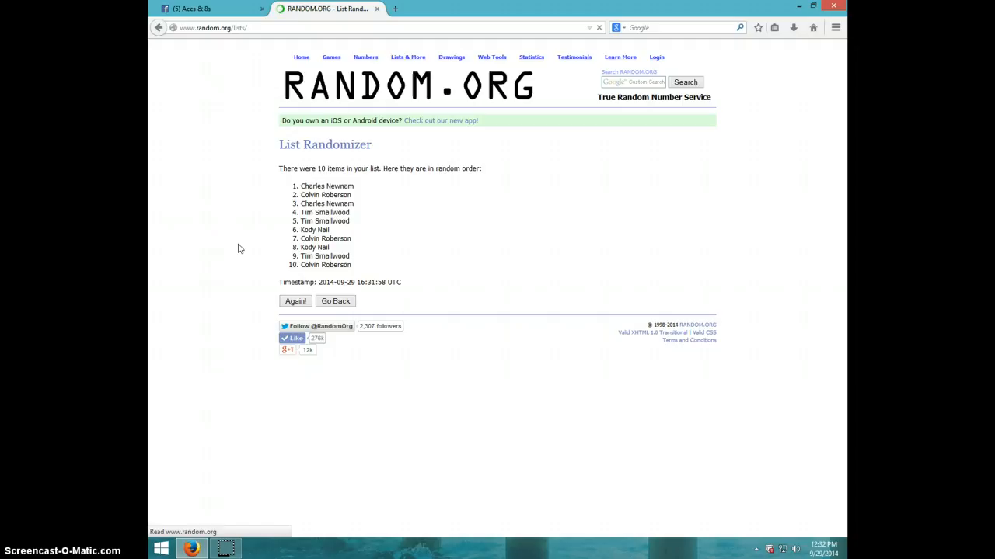
click(295, 302)
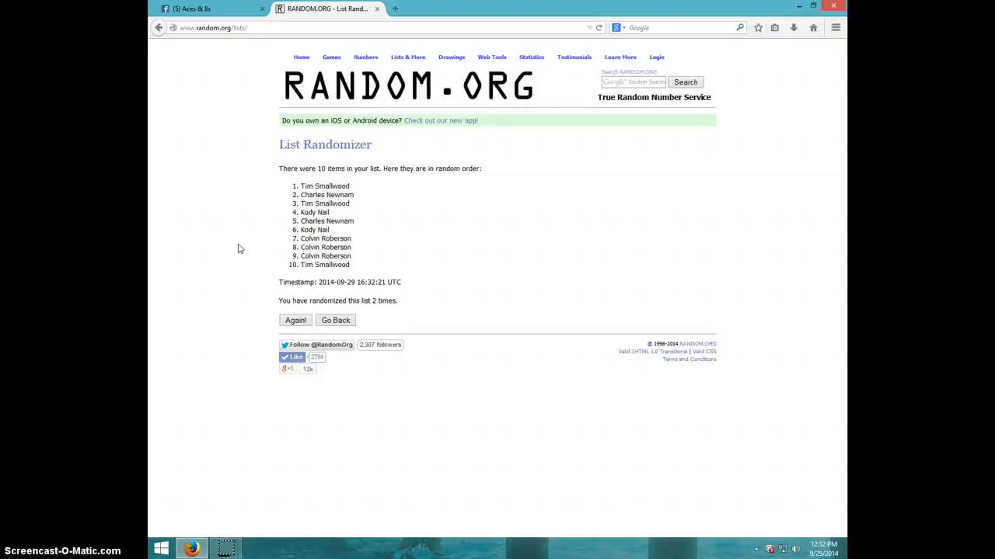
mouse_move(256, 334)
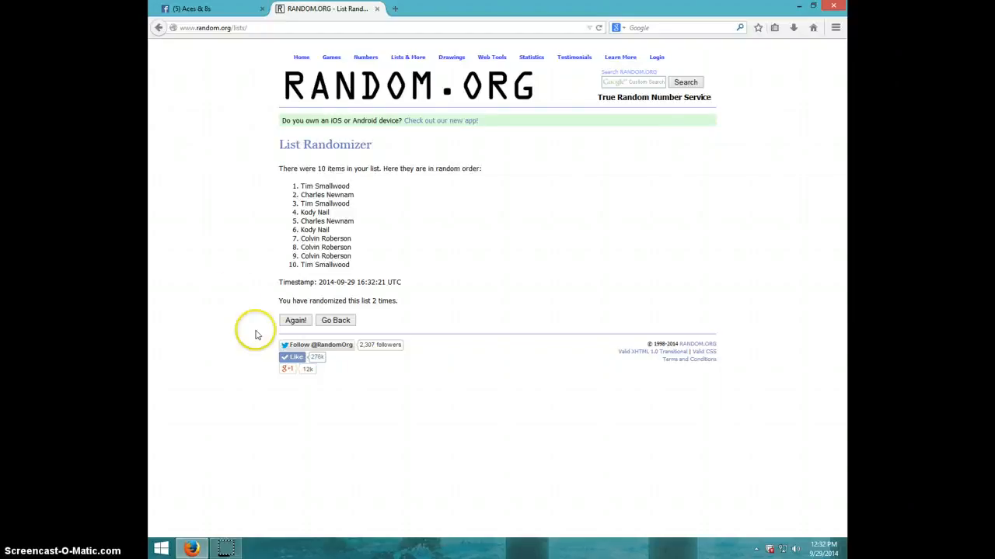
- Reshuffle the ten-name list repeatedly until it has been randomized 6 times
click(296, 320)
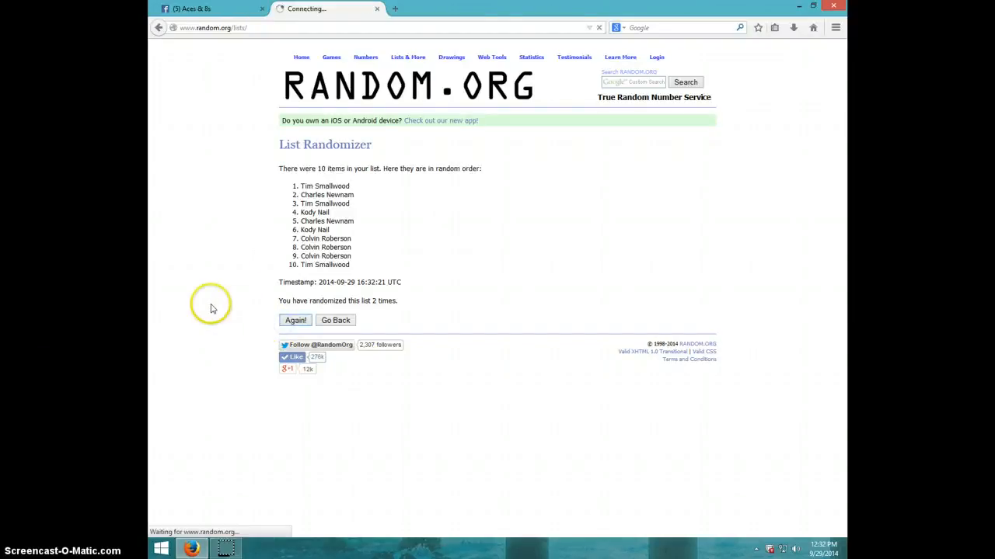
click(296, 320)
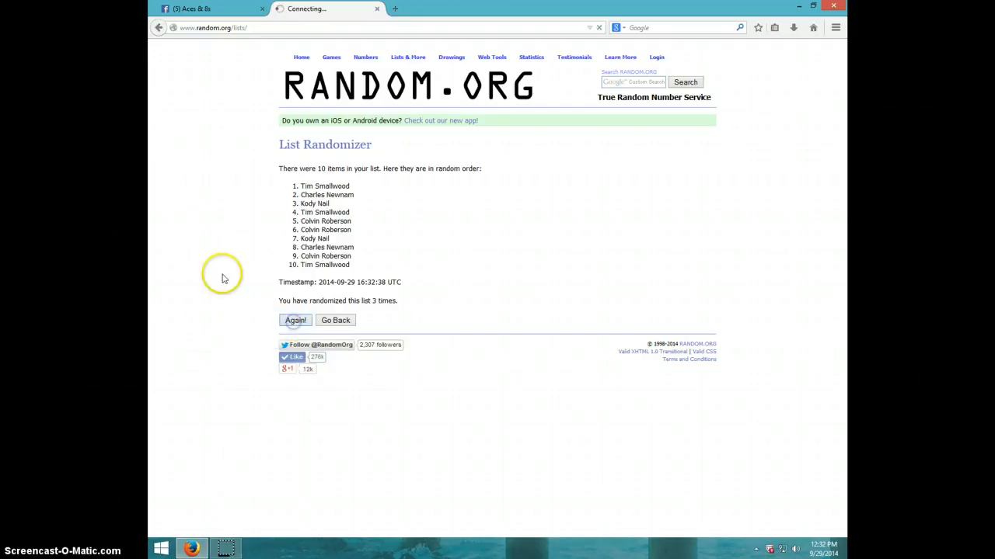
mouse_move(230, 341)
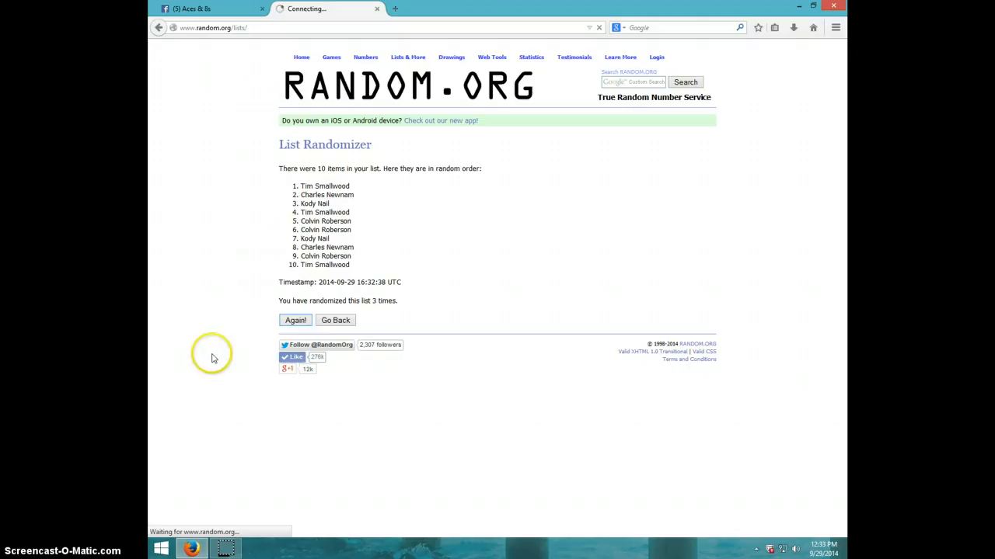
click(296, 320)
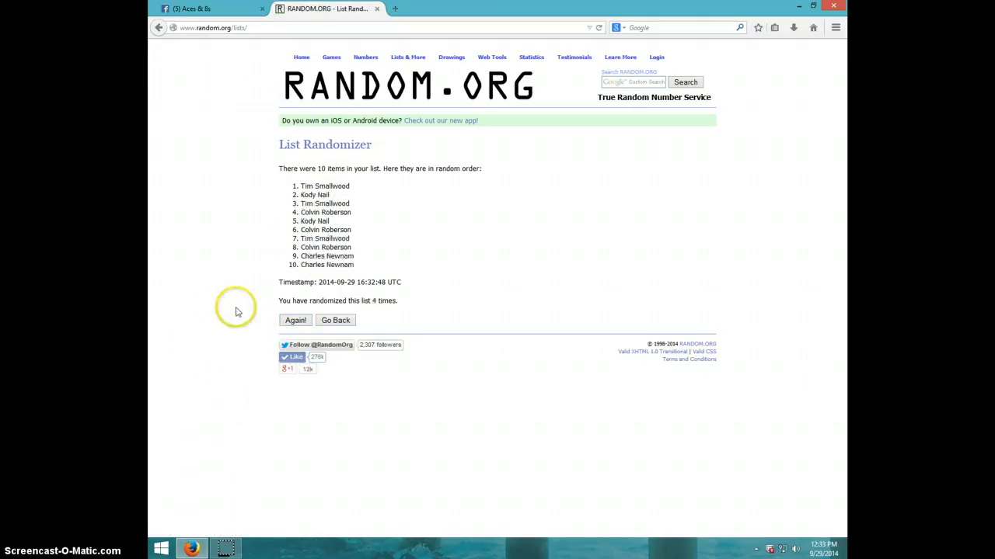
click(295, 320)
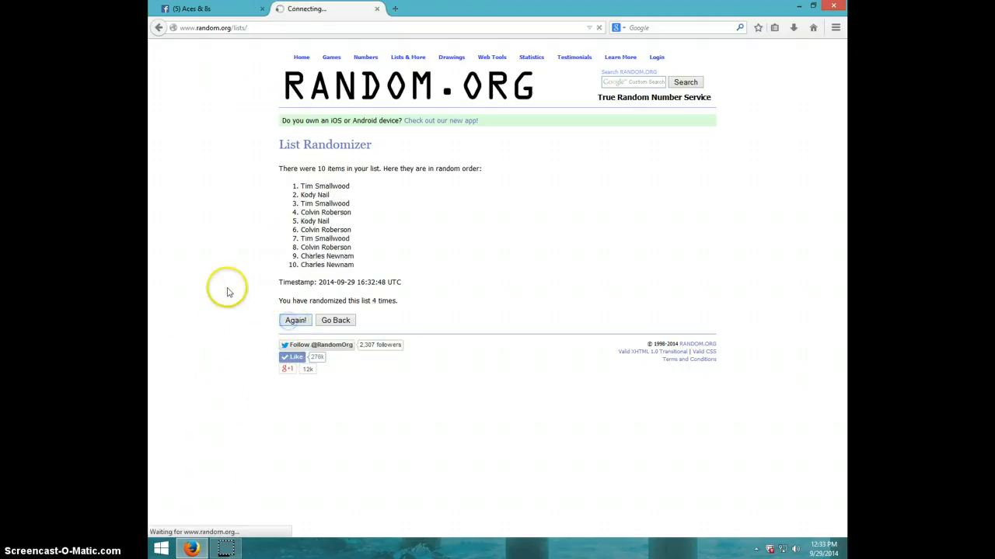
mouse_move(202, 308)
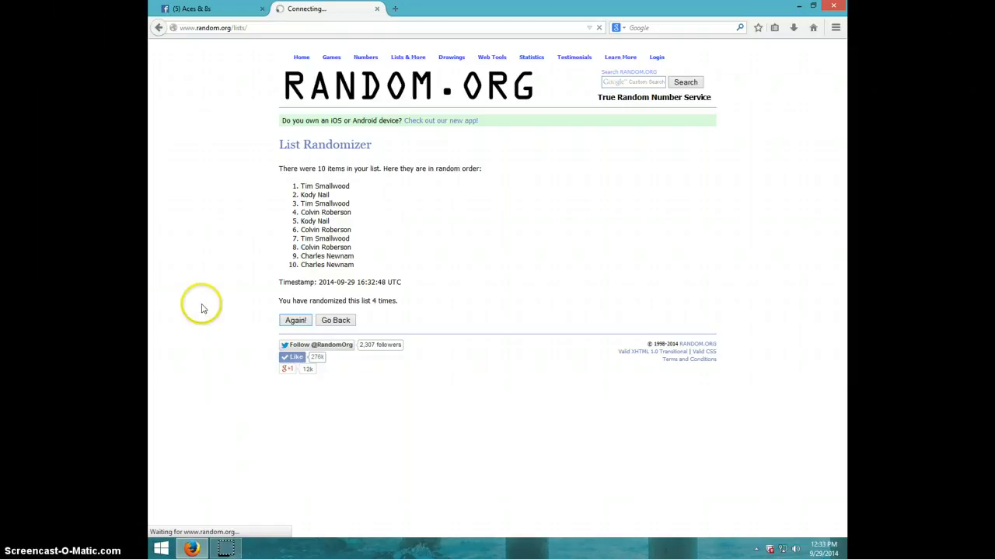
click(296, 320)
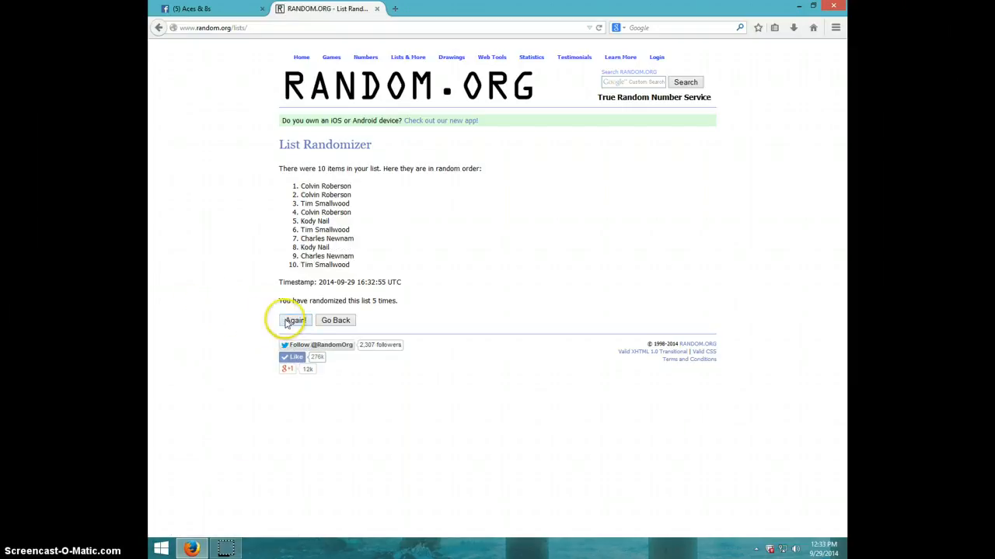
click(295, 320)
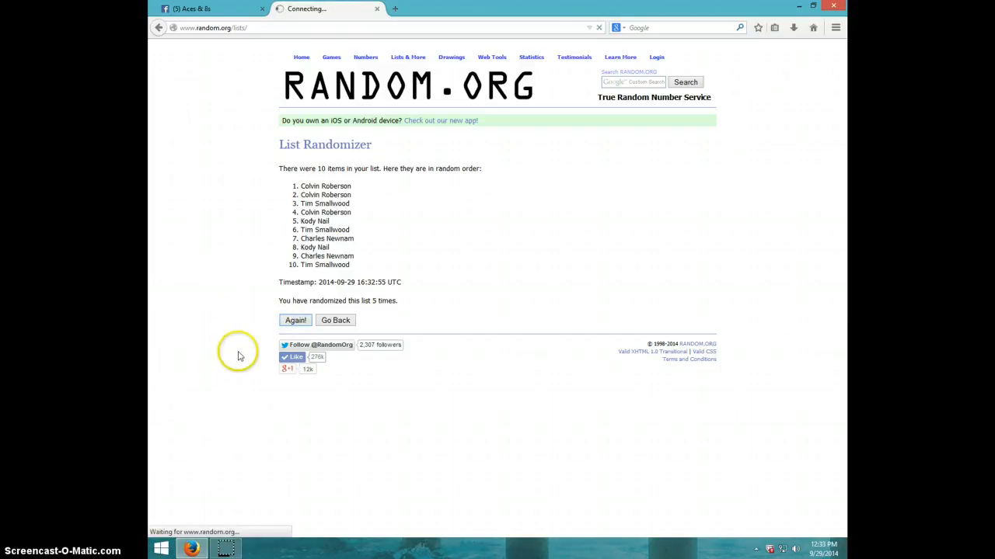
mouse_move(194, 386)
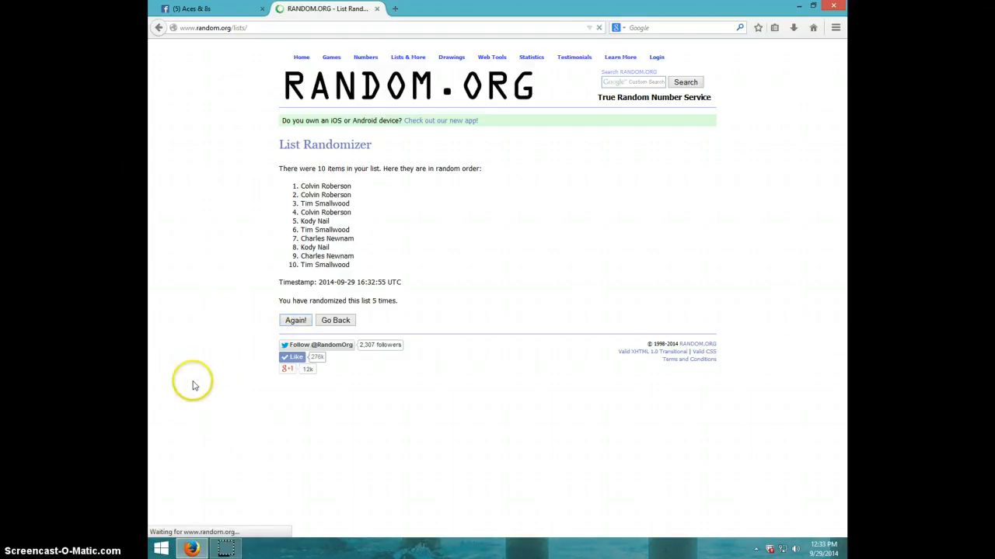
click(295, 320)
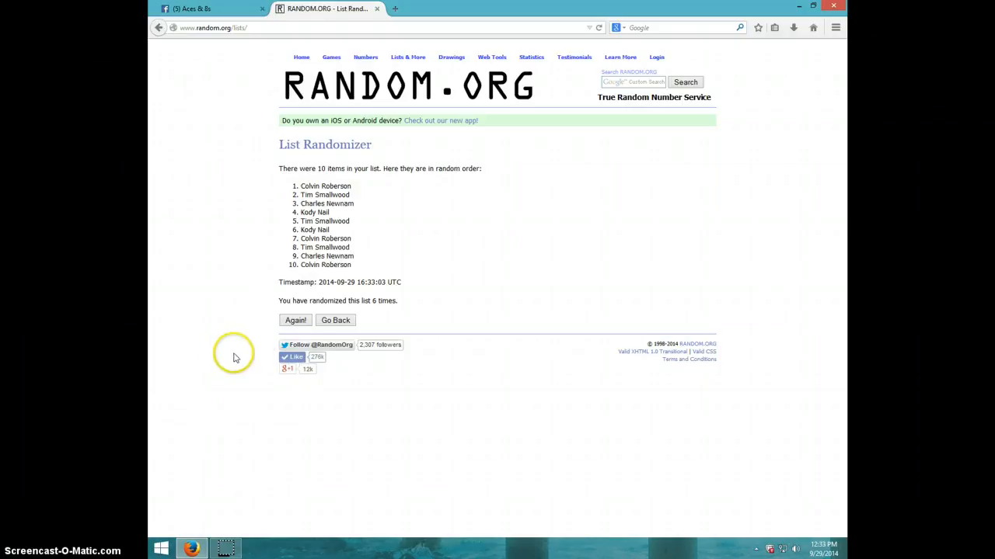
click(296, 320)
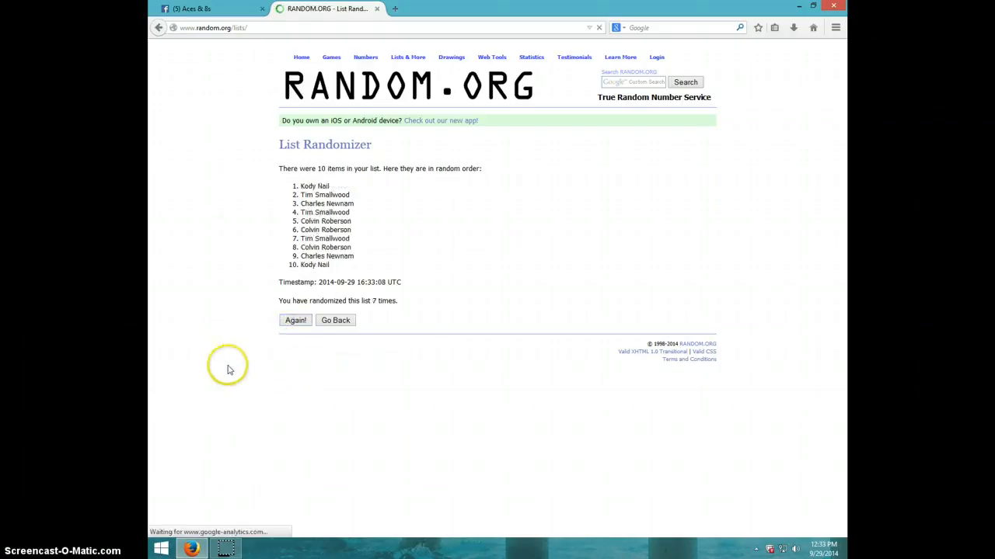
mouse_move(265, 258)
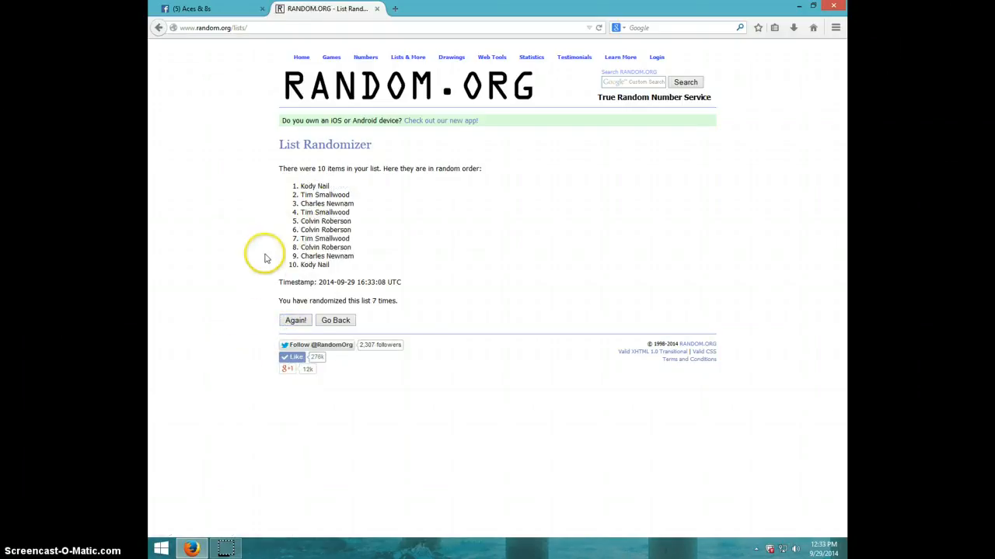
mouse_move(789, 544)
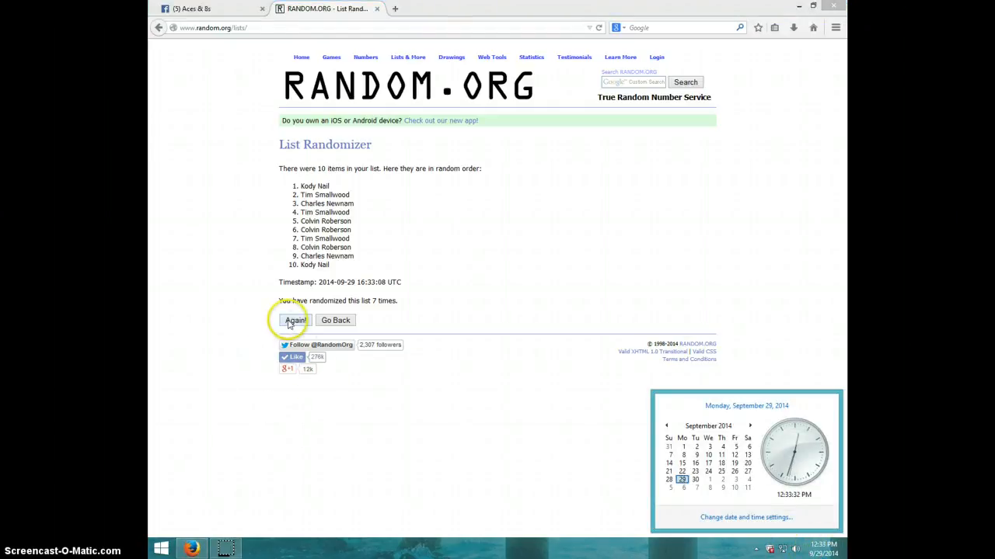
click(296, 320)
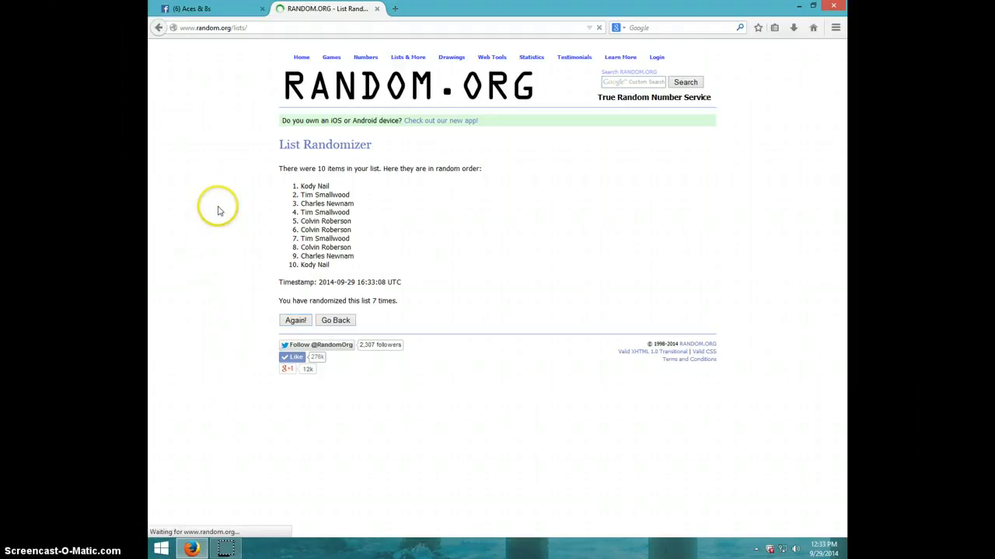
click(295, 321)
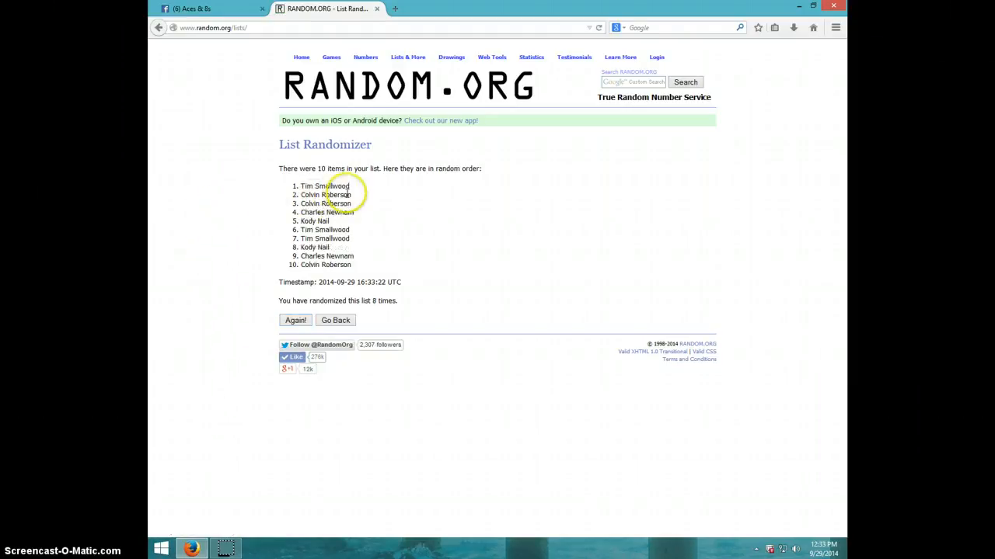
double_click(323, 187)
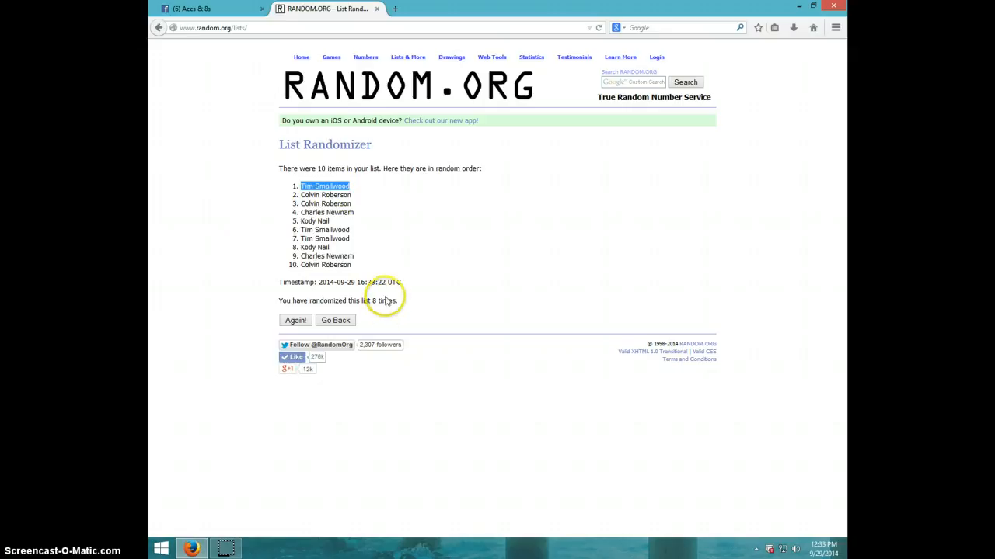
mouse_move(702, 435)
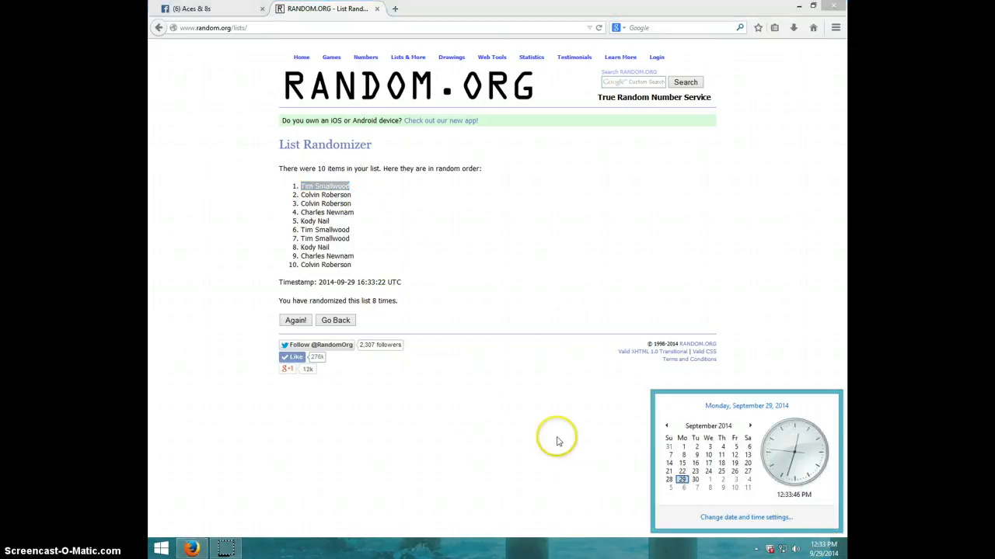
click(194, 9)
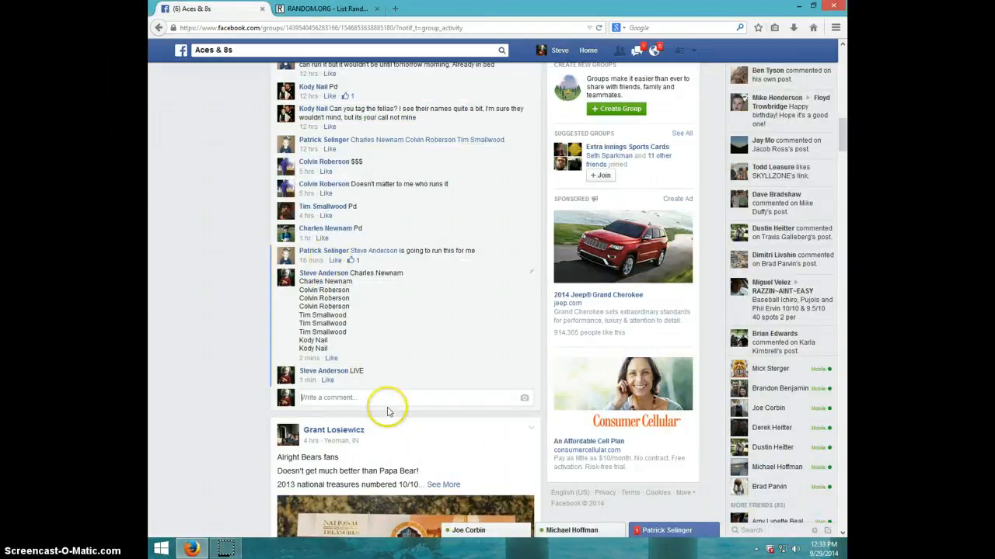
mouse_move(554, 426)
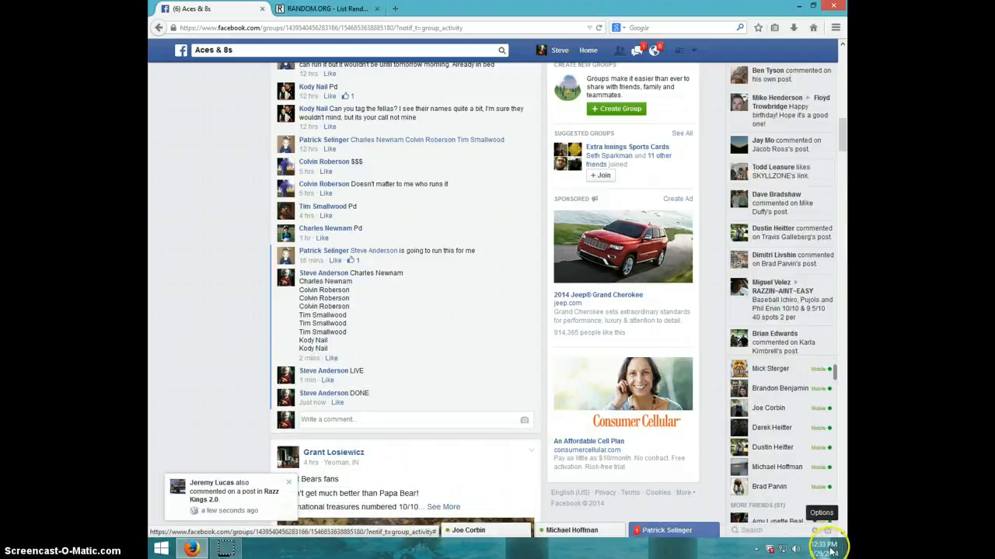
- Show the taskbar date and time after the 'DONE' comment is posted
click(826, 547)
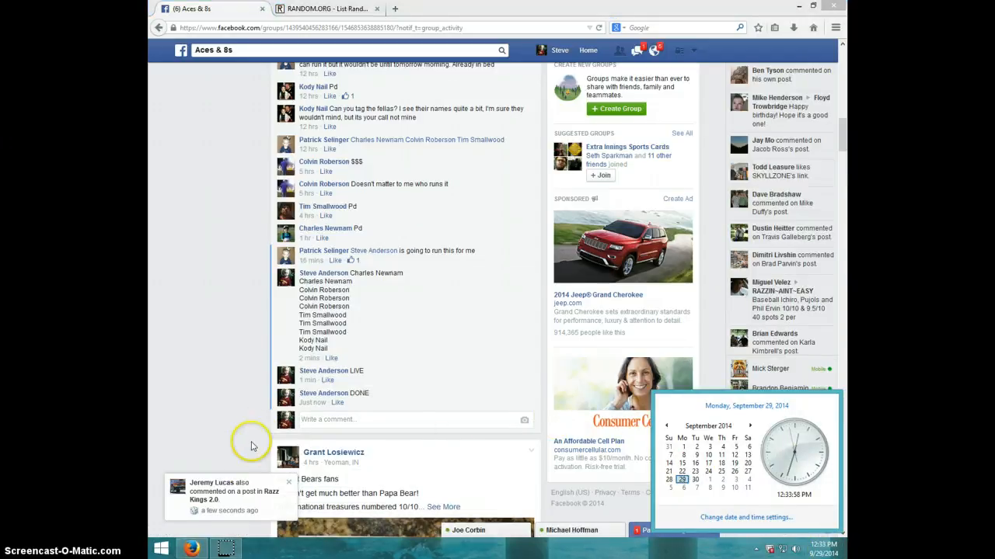